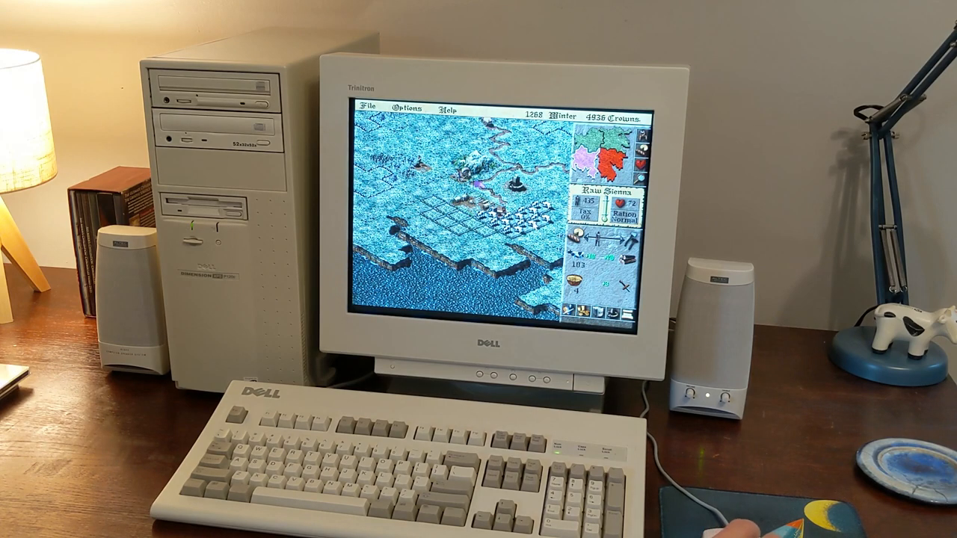
- Enter and confirm the player name CatCatBall, then start typing 'Big' as a Diablo hero name
click(614, 313)
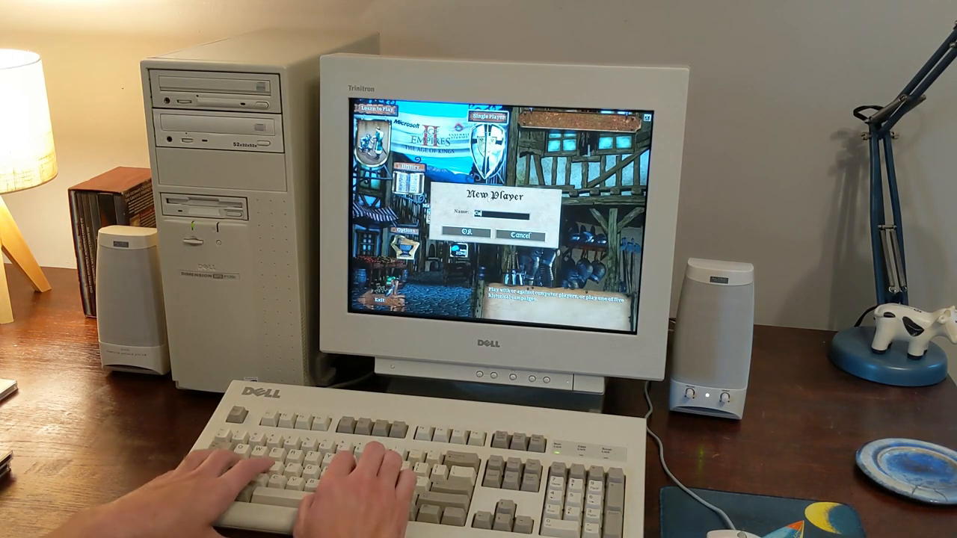
text(CatCat)
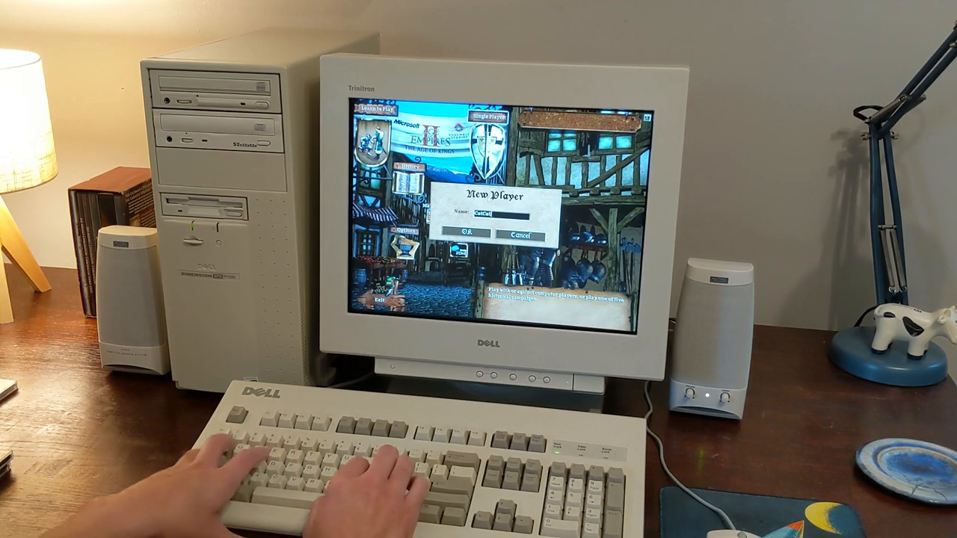
text(Ball)
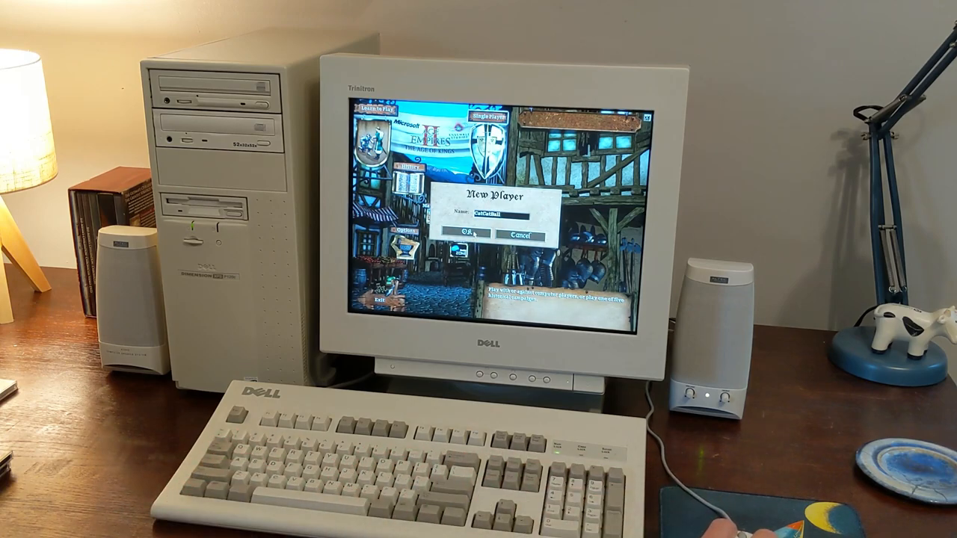
click(464, 236)
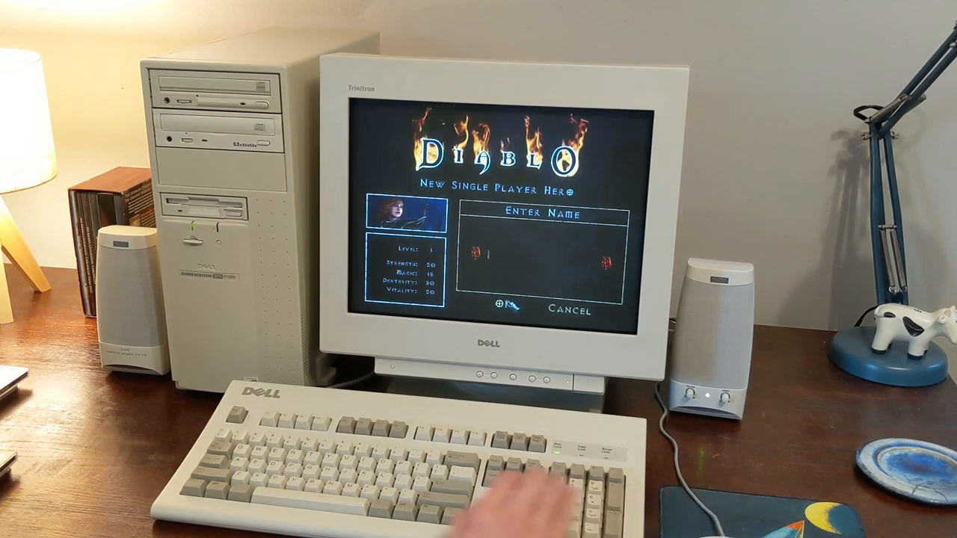
text(Big)
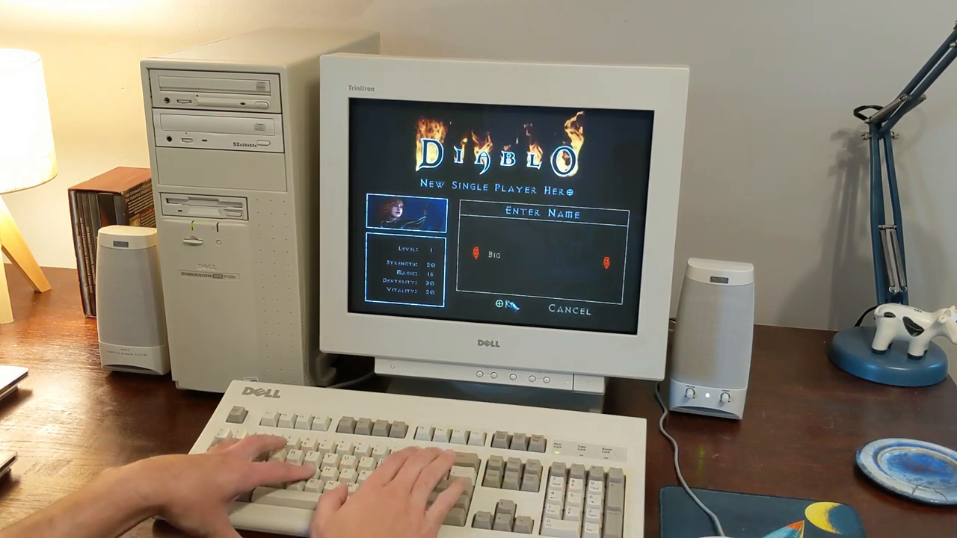